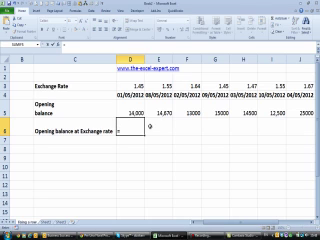
Type =D5*D$3 in D6 to convert the opening balance at the row-locked rate
{"action": "type", "text": "=D5"}
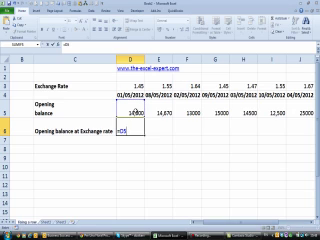
{"action": "type", "text": "*"}
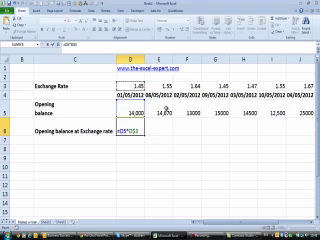
Fill the exchange-rate formula across D6:K6 with Ctrl+Enter (20300, 22738.5, 21320…)
{"action": "key", "text": "Return"}
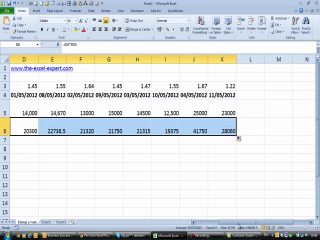
{"action": "scroll", "scroll_direction": "left", "scroll_amount": 3}
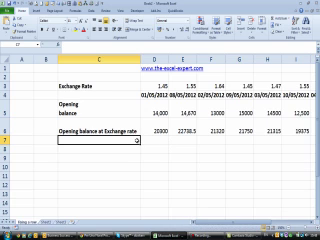
Label row 7 'Closing balance - native currency', enter 10000 in D7 and start E7
{"action": "type", "text": "Closin"}
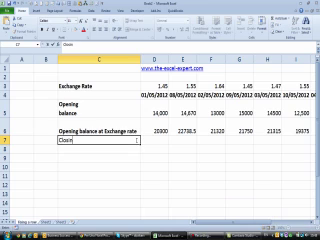
{"action": "type", "text": "Closing balance - native currency"}
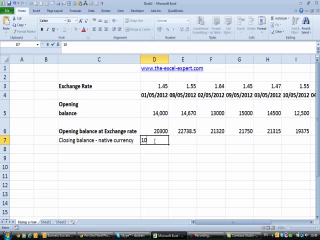
{"action": "type", "text": "100000"}
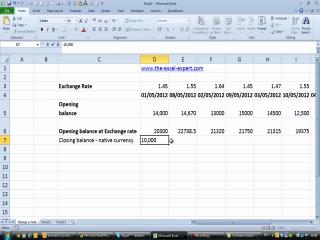
{"action": "type", "text": "12.00"}
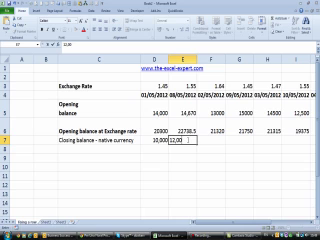